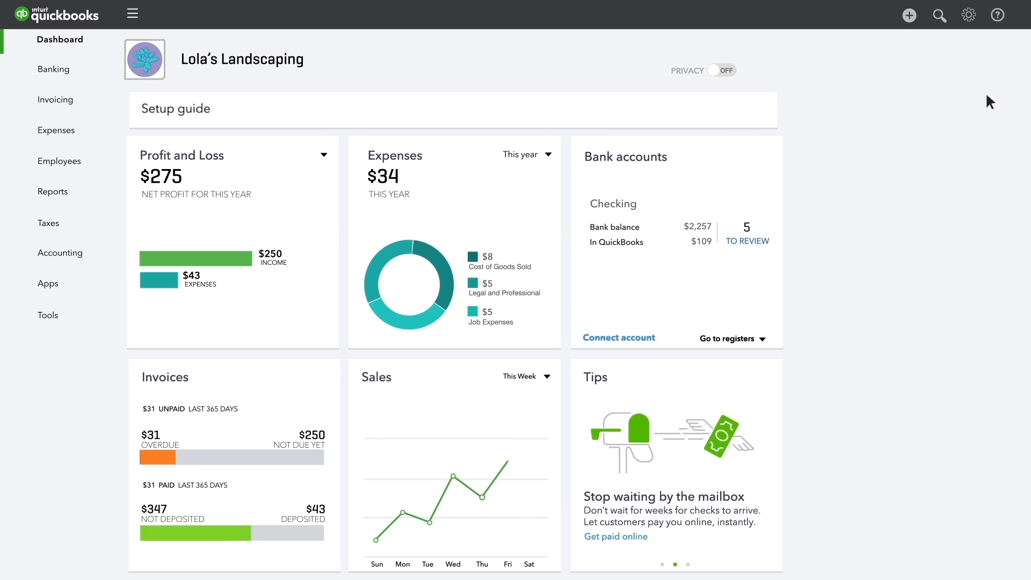
Step: Open a blank sales receipt from the + New transaction menu
{"action": "left_click", "coordinate": [909, 15]}
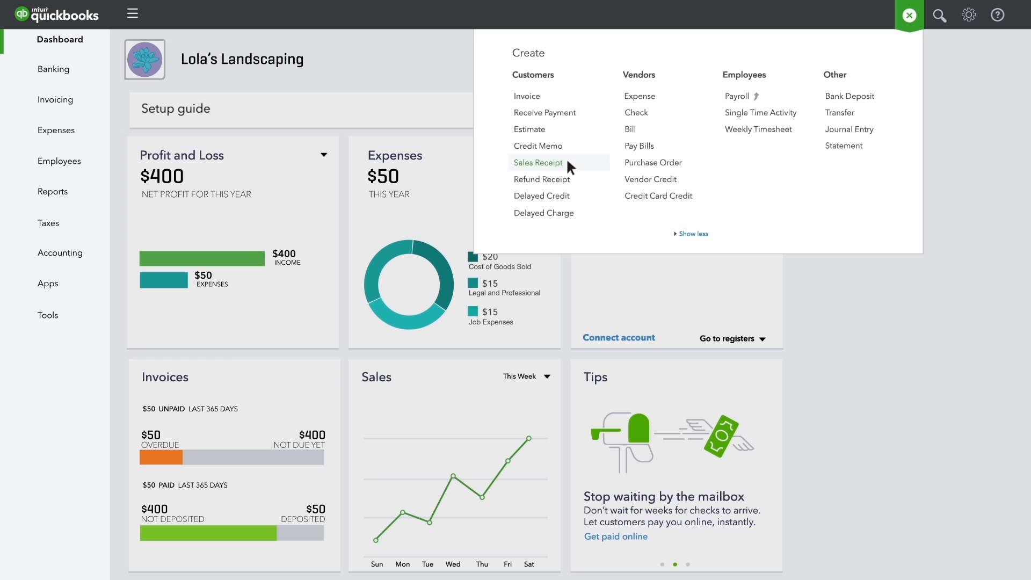
{"action": "left_click", "coordinate": [537, 162]}
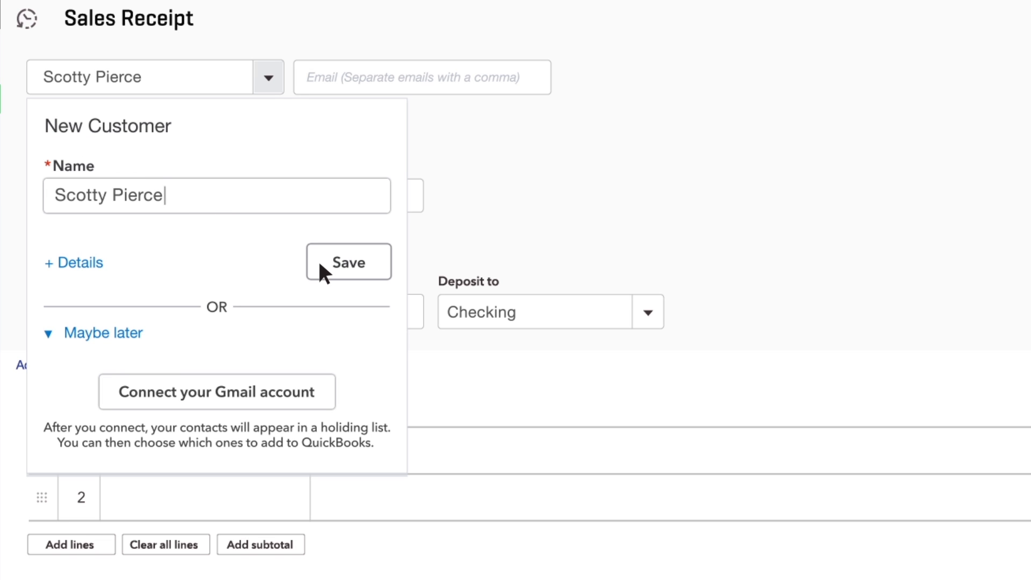
{"action": "left_click", "coordinate": [348, 262]}
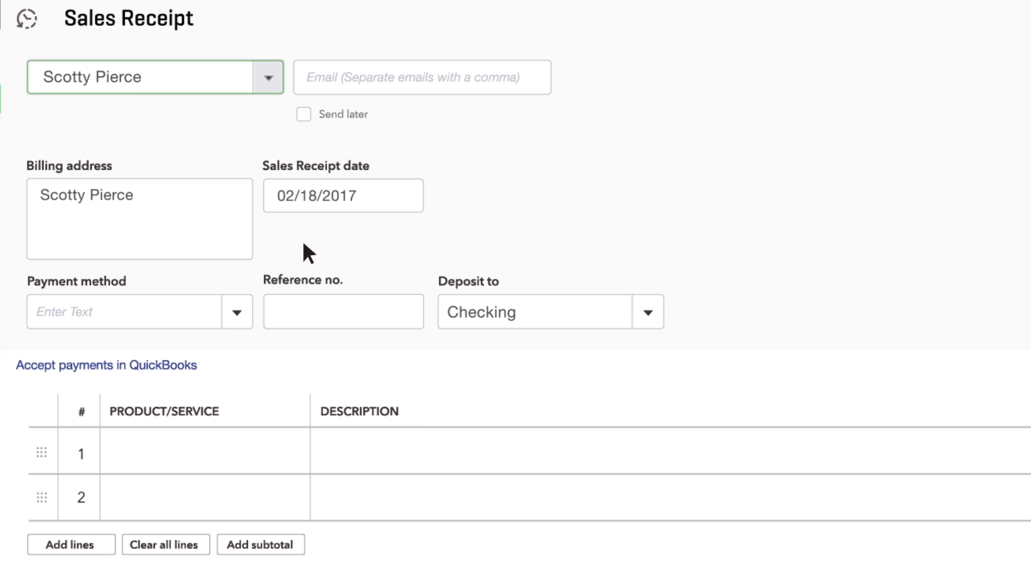
{"action": "left_click", "coordinate": [144, 76]}
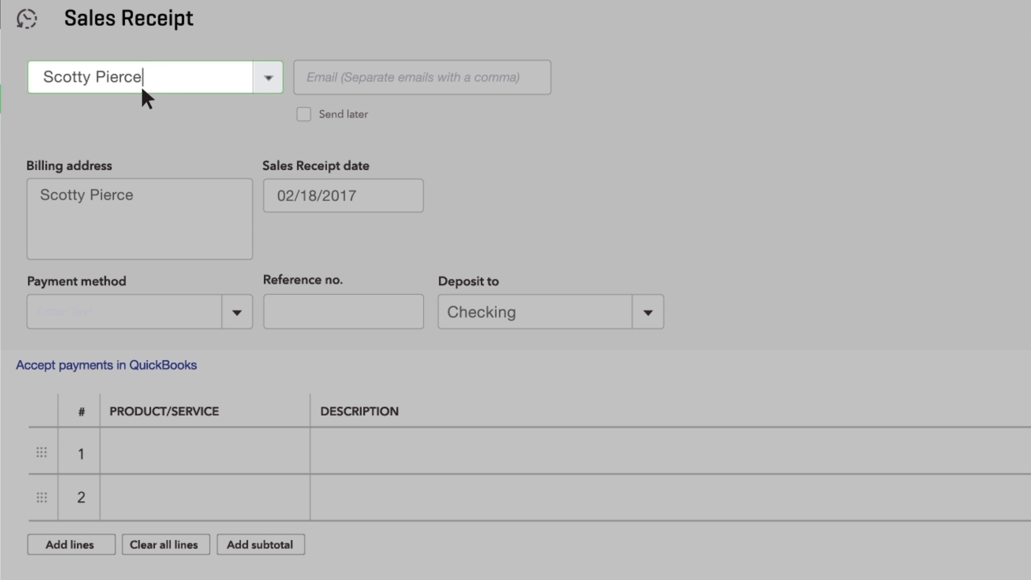
{"action": "key", "text": "Ctrl+a"}
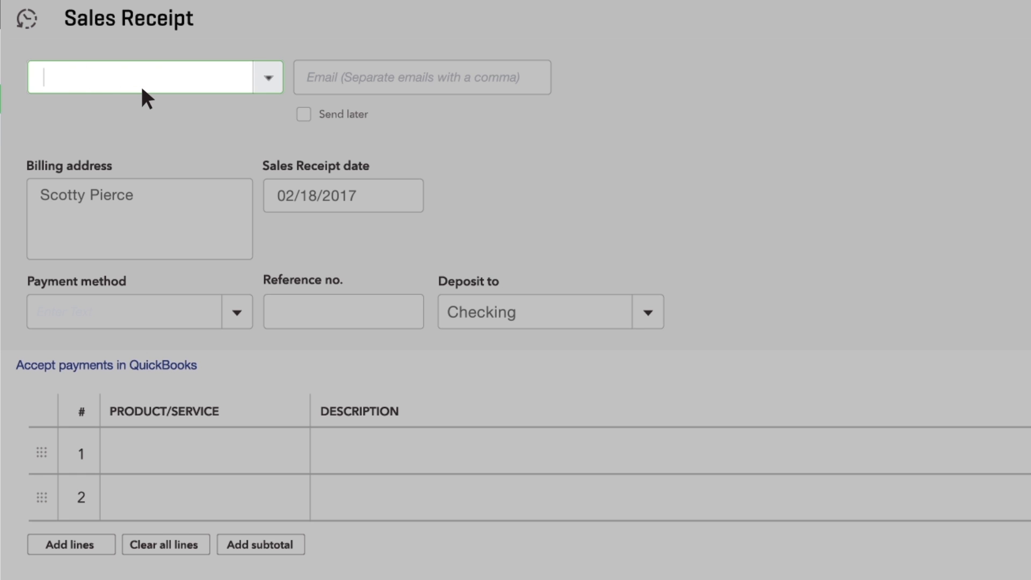
{"action": "type", "text": "Internet"}
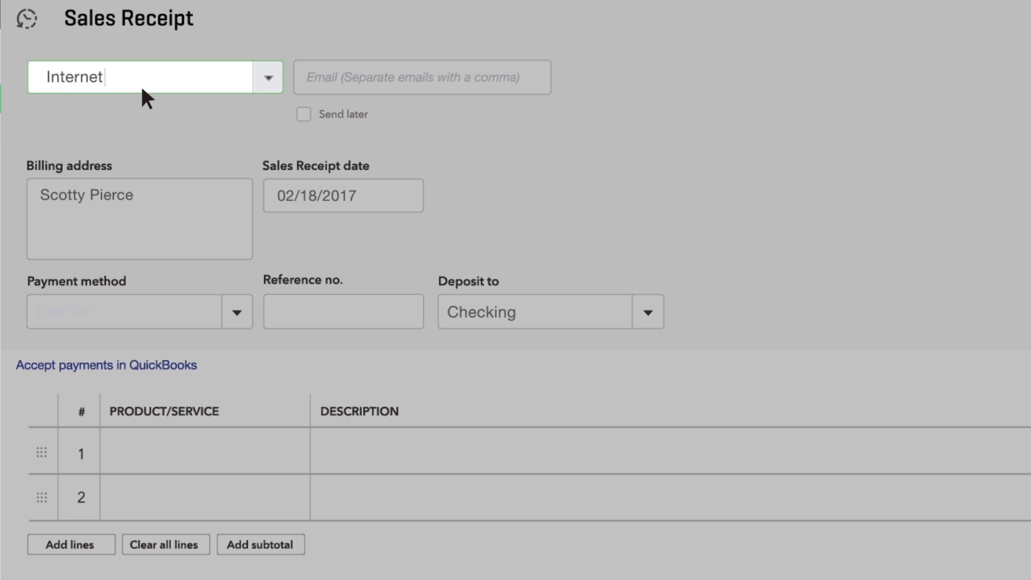
{"action": "type", "text": "Sales"}
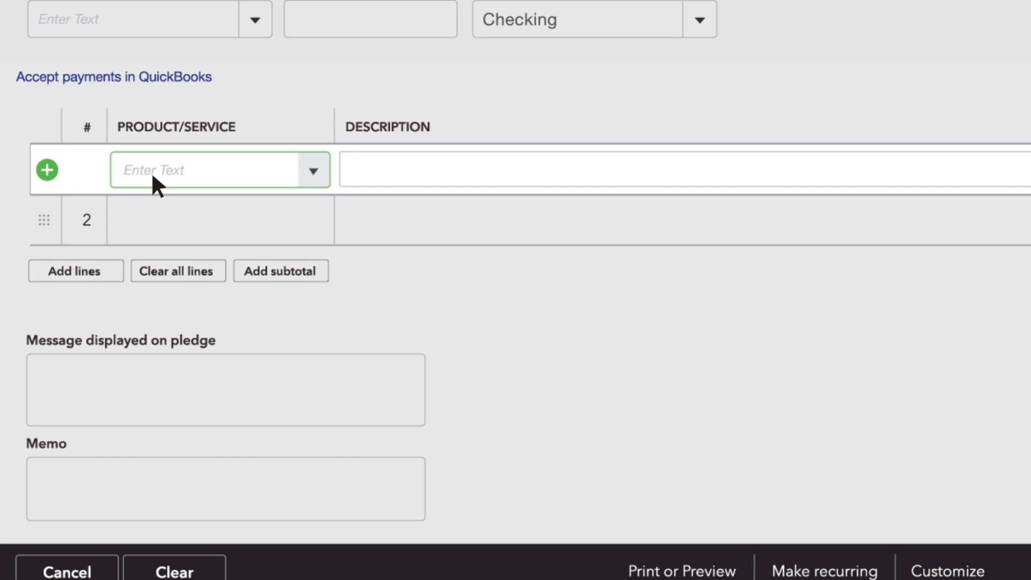
Step: Enter 'Turf Removal' on line 1 and choose to add it as a new item
{"action": "type", "text": "T"}
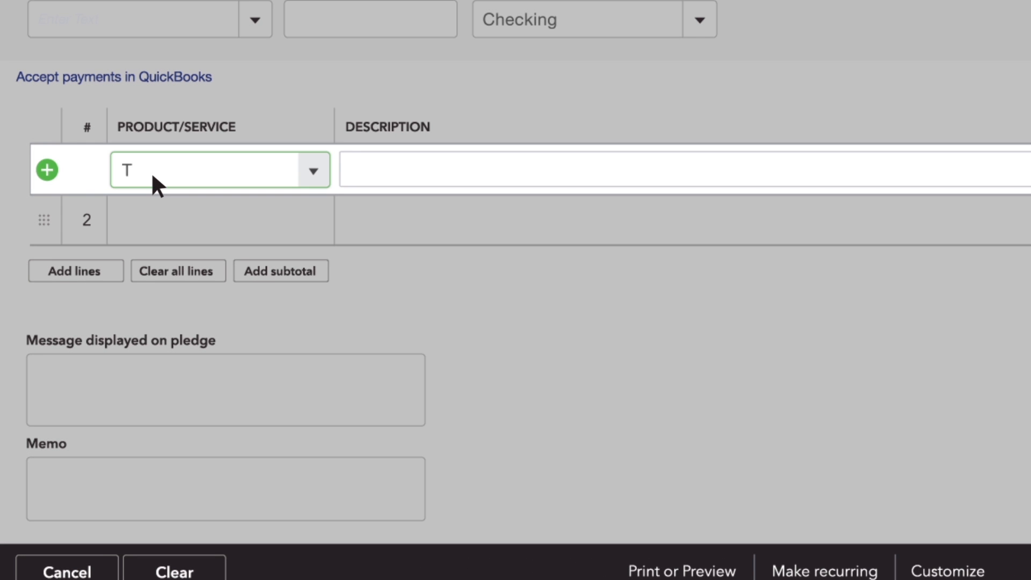
{"action": "type", "text": "urf Removal"}
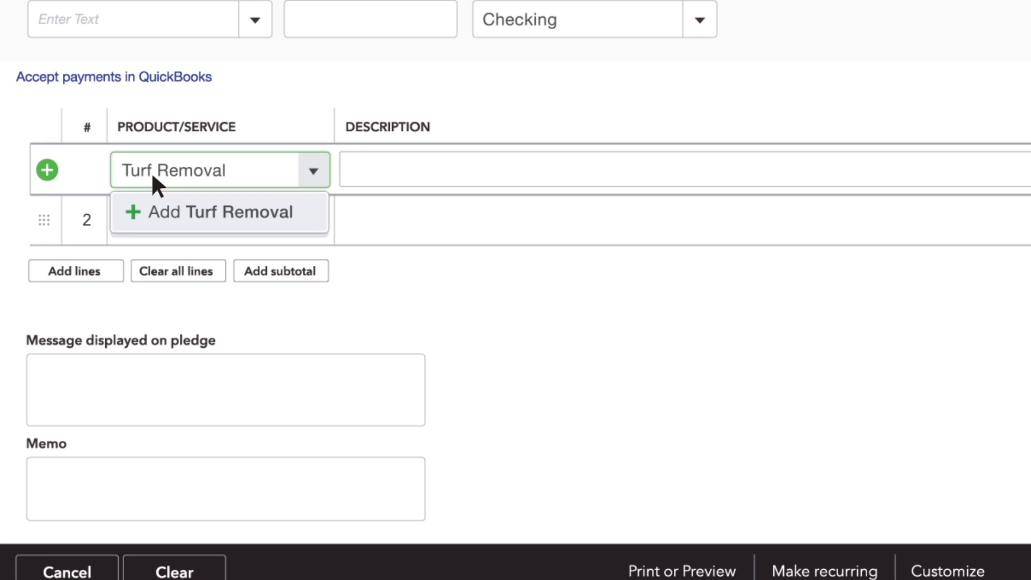
{"action": "mouse_move", "coordinate": [135, 227]}
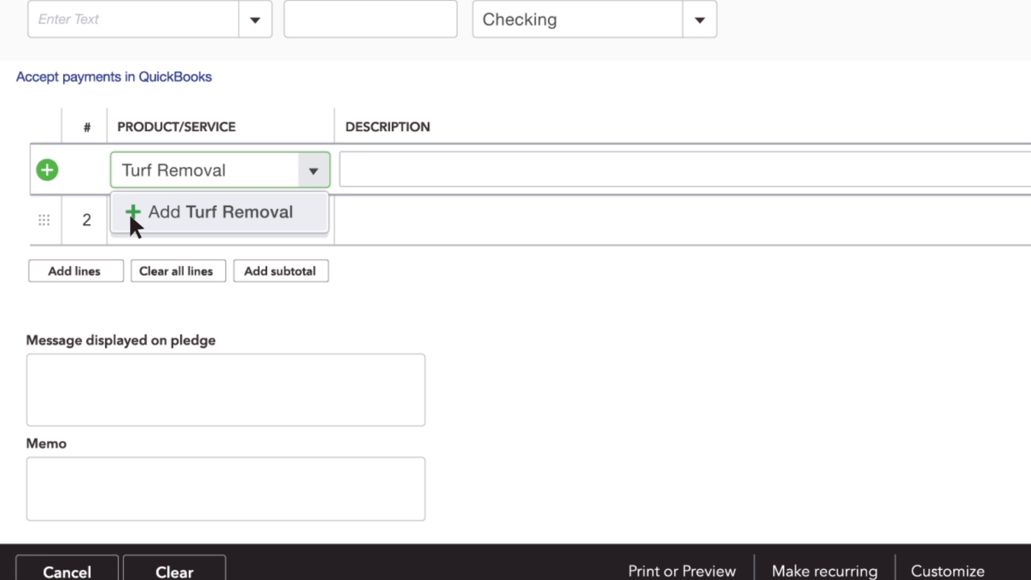
{"action": "left_click", "coordinate": [220, 212]}
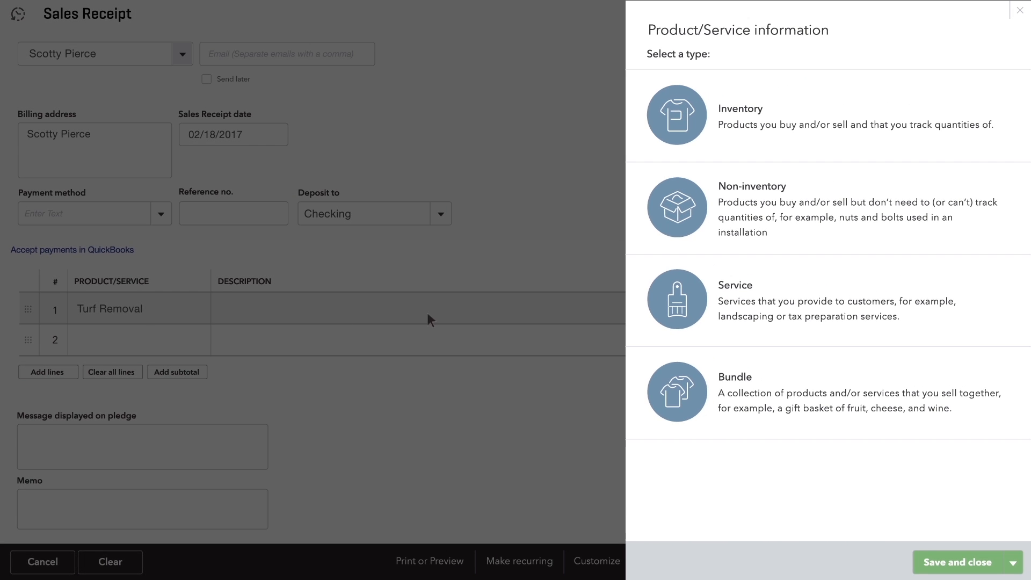
Step: Create Turf Removal as an $800 Labor service described 'Remove turf in front yard'
{"action": "left_click", "coordinate": [677, 299]}
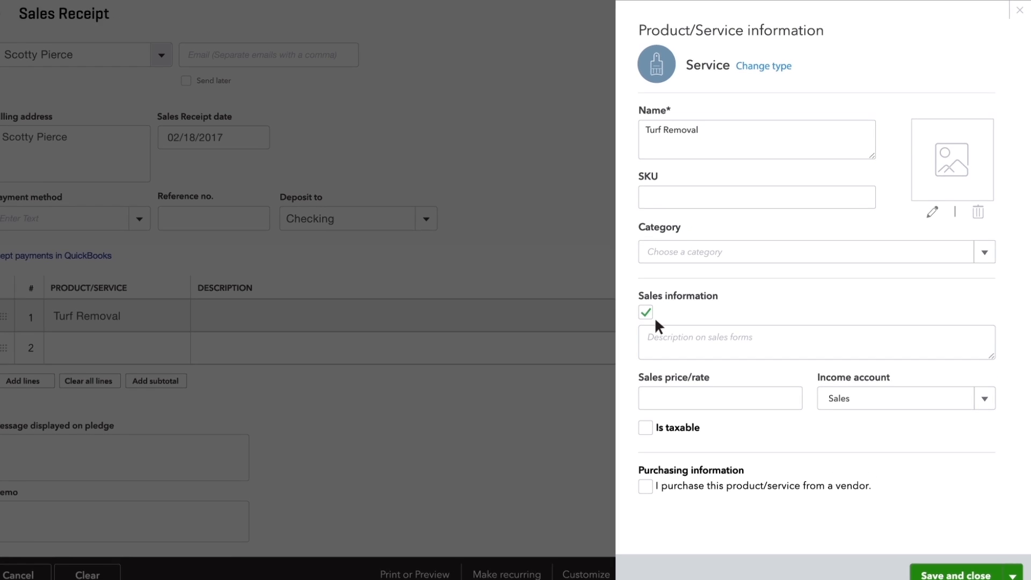
{"action": "type", "text": "Remove t"}
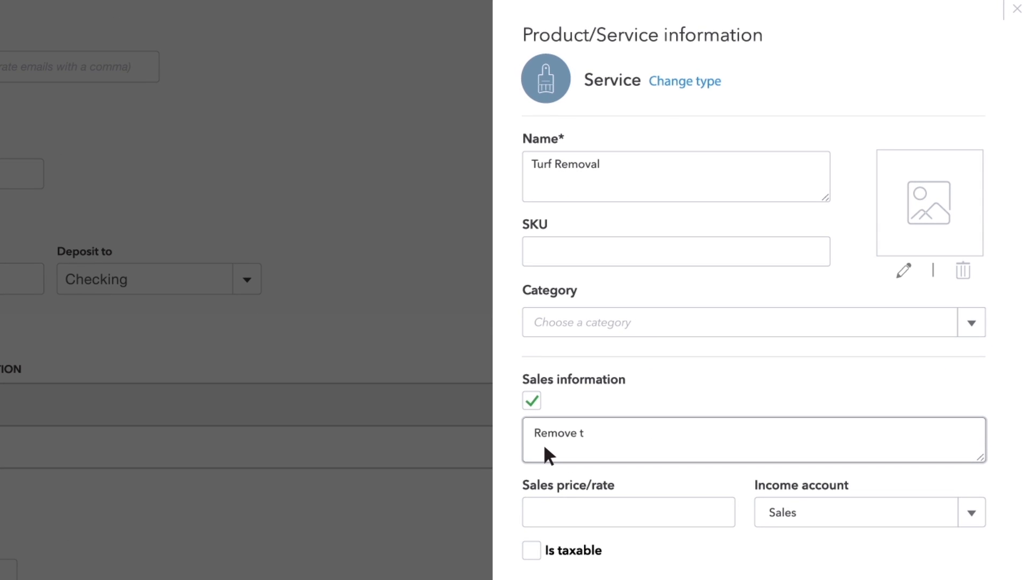
{"action": "type", "text": "urf in front yard"}
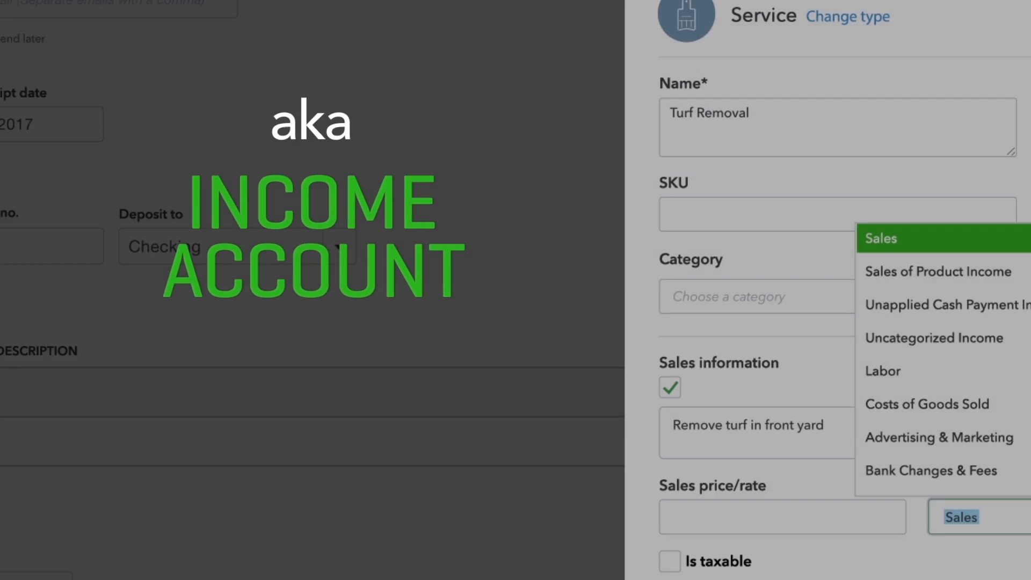
{"action": "left_click", "coordinate": [882, 371]}
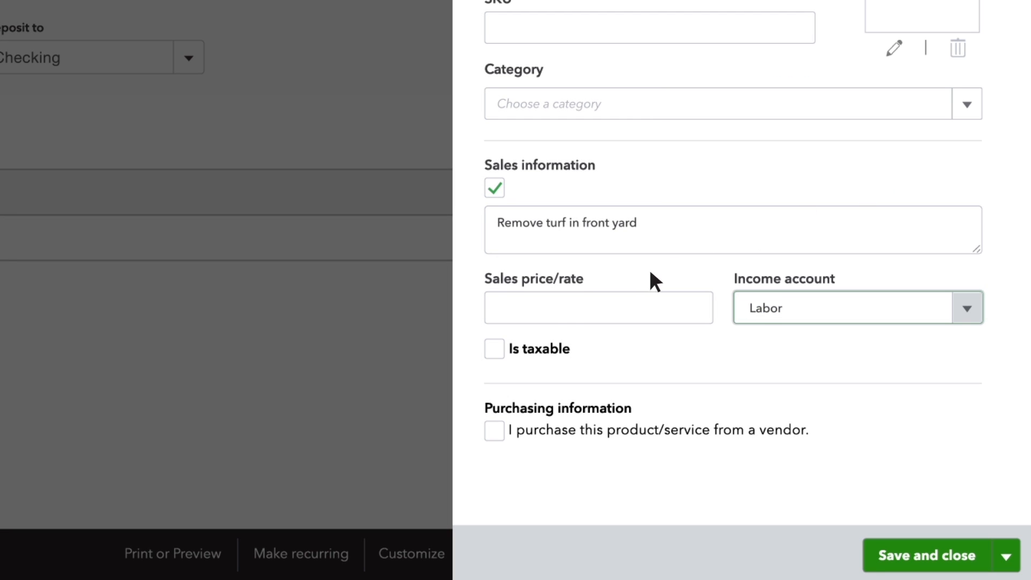
{"action": "type", "text": "800"}
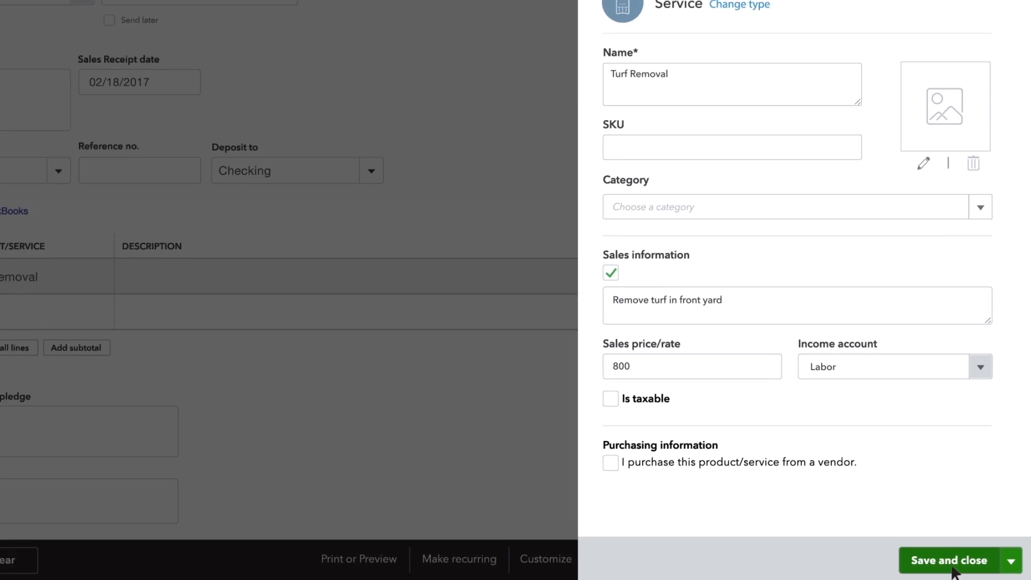
{"action": "left_click", "coordinate": [948, 560]}
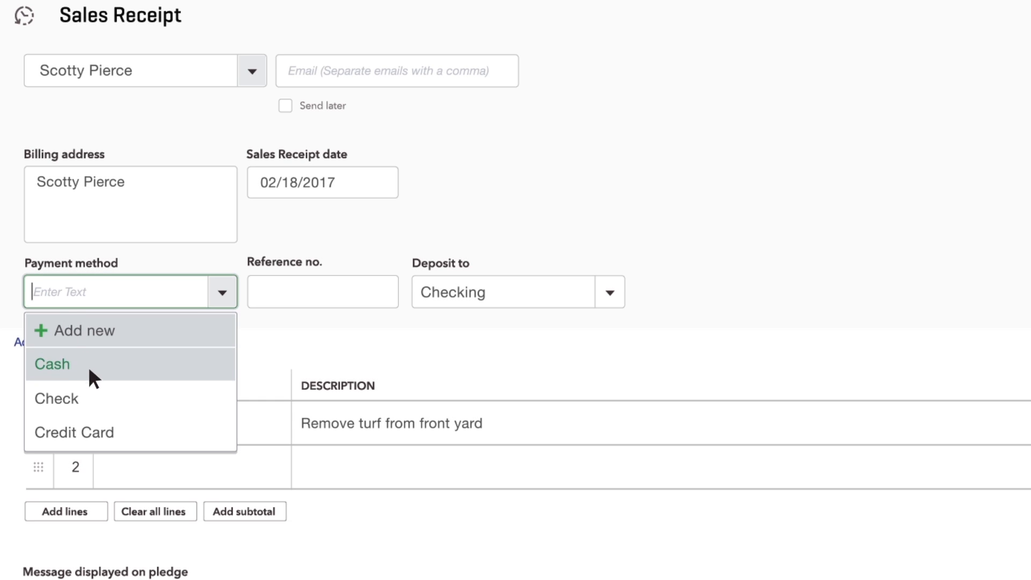
Step: Mark the receipt paid by check 1001 into Undeposited Funds and save it
{"action": "left_click", "coordinate": [57, 398]}
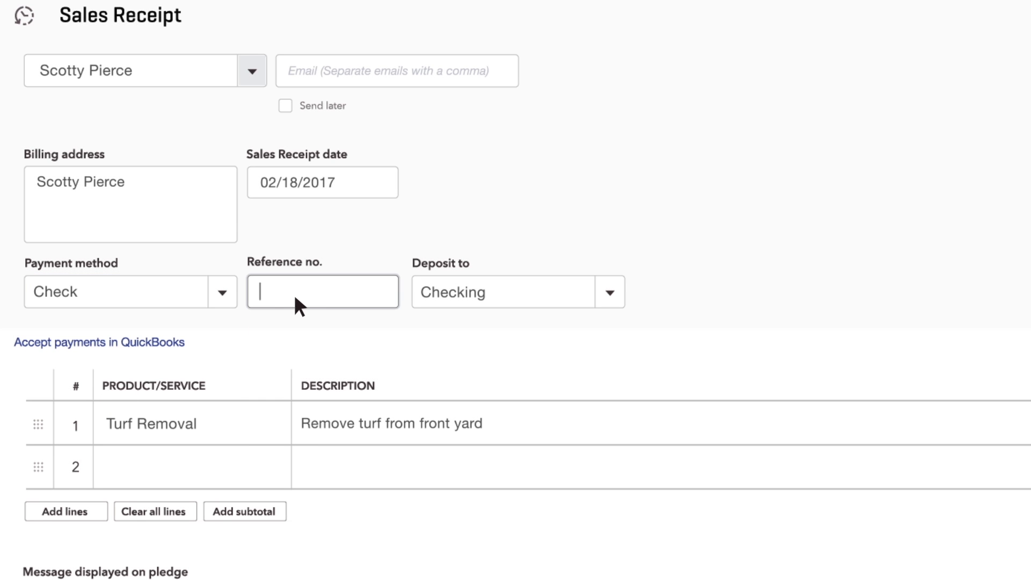
{"action": "type", "text": "1001"}
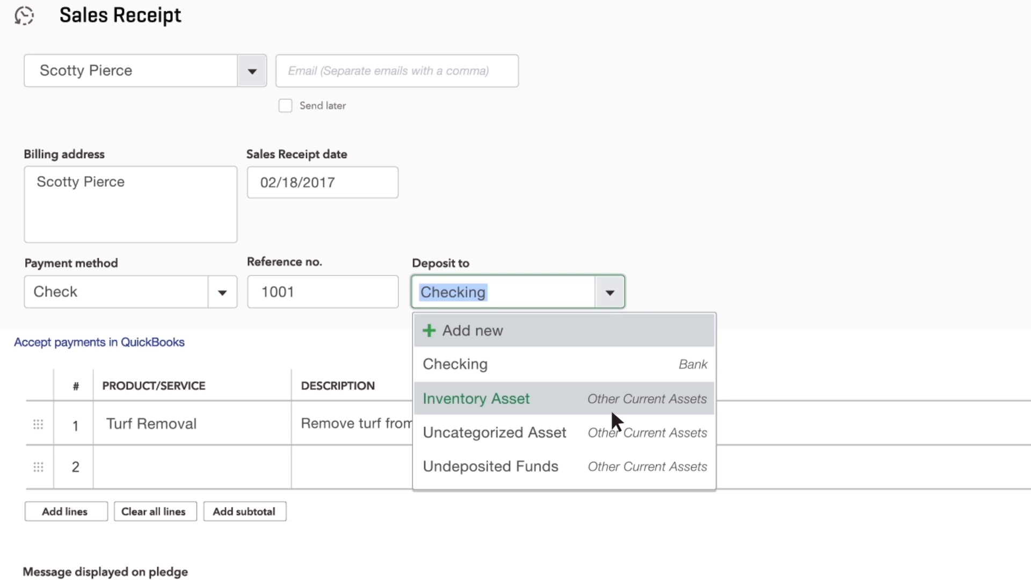
{"action": "left_click", "coordinate": [491, 467]}
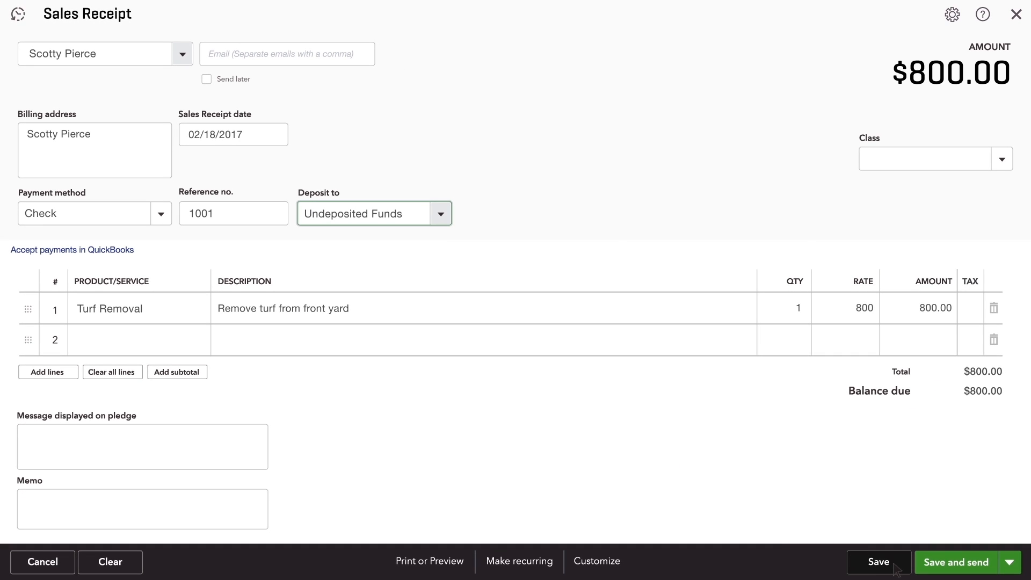
{"action": "left_click", "coordinate": [878, 562]}
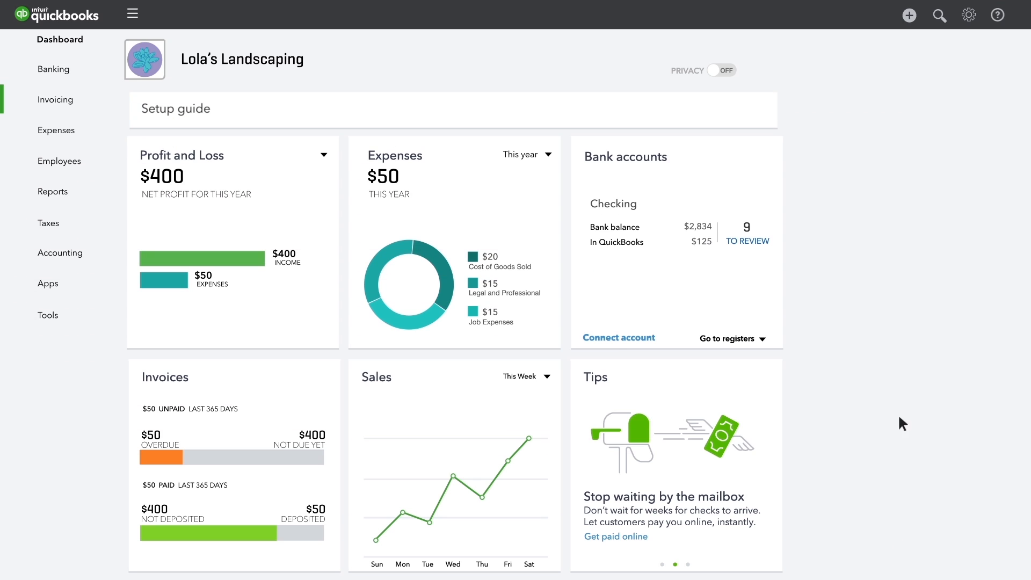
{"action": "left_click", "coordinate": [909, 15]}
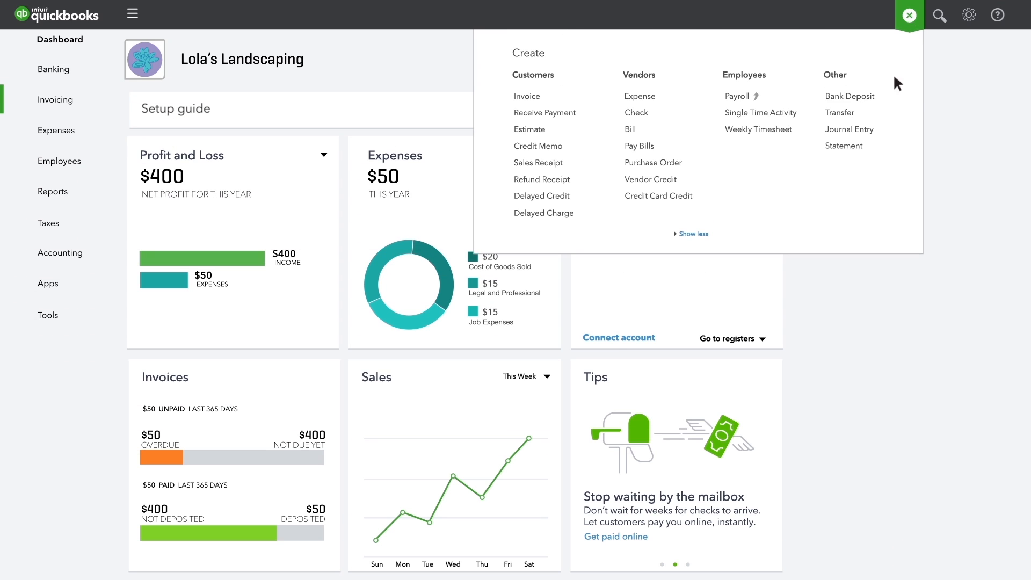